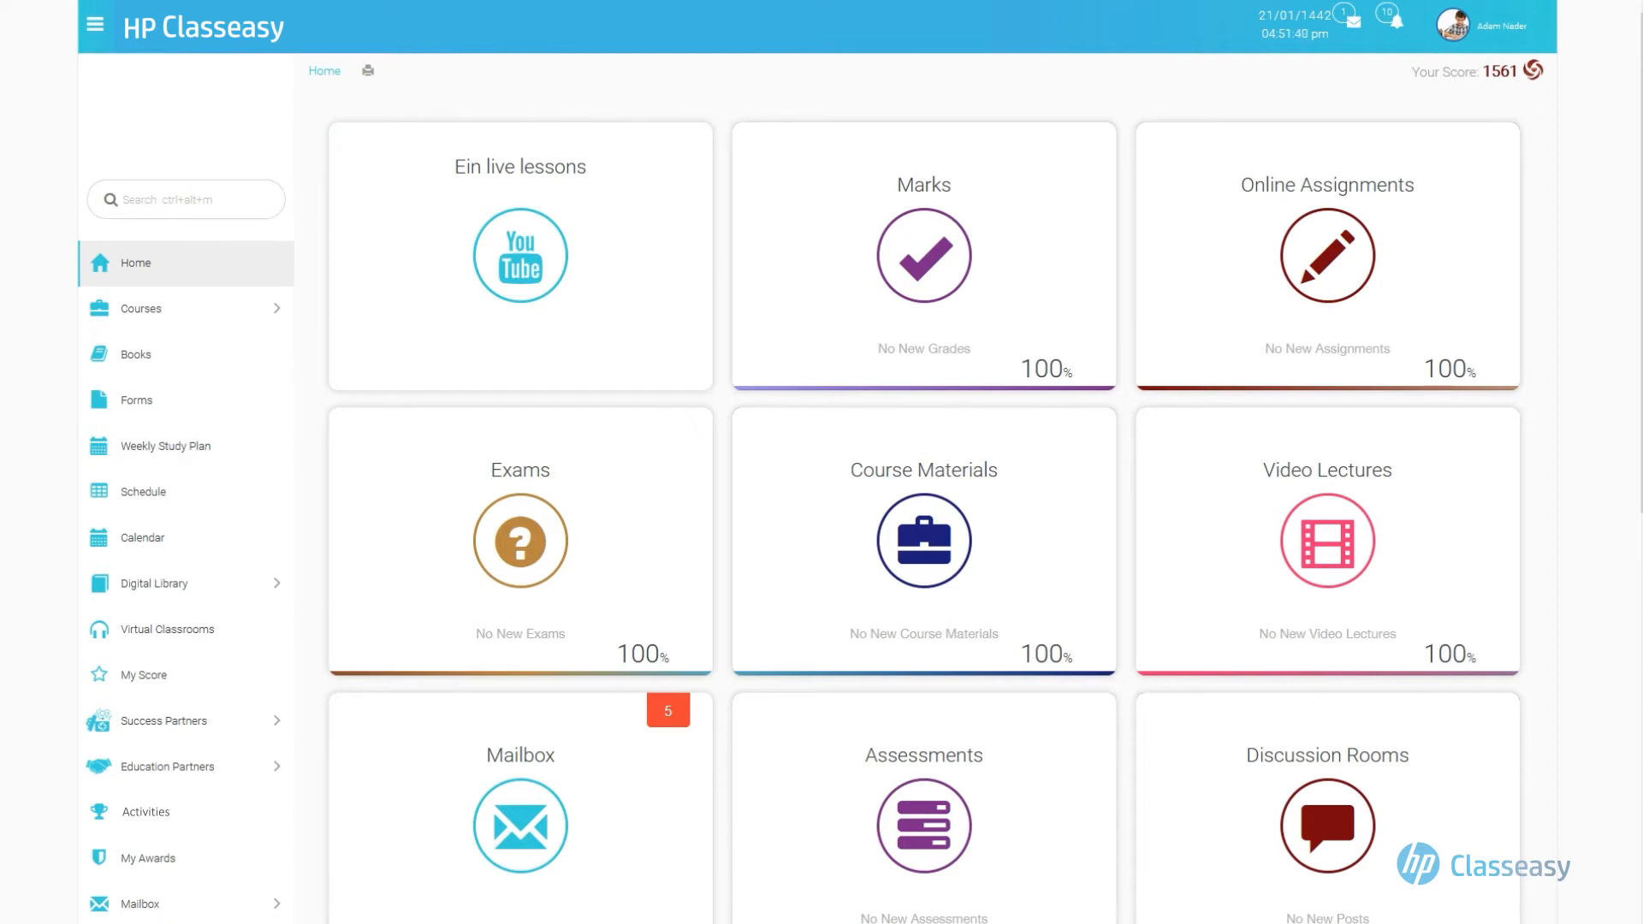
Scroll the My Score page to view the score cards, membership card and activity indicator
{"action": "scroll", "scroll_direction": "down", "scroll_amount": 3}
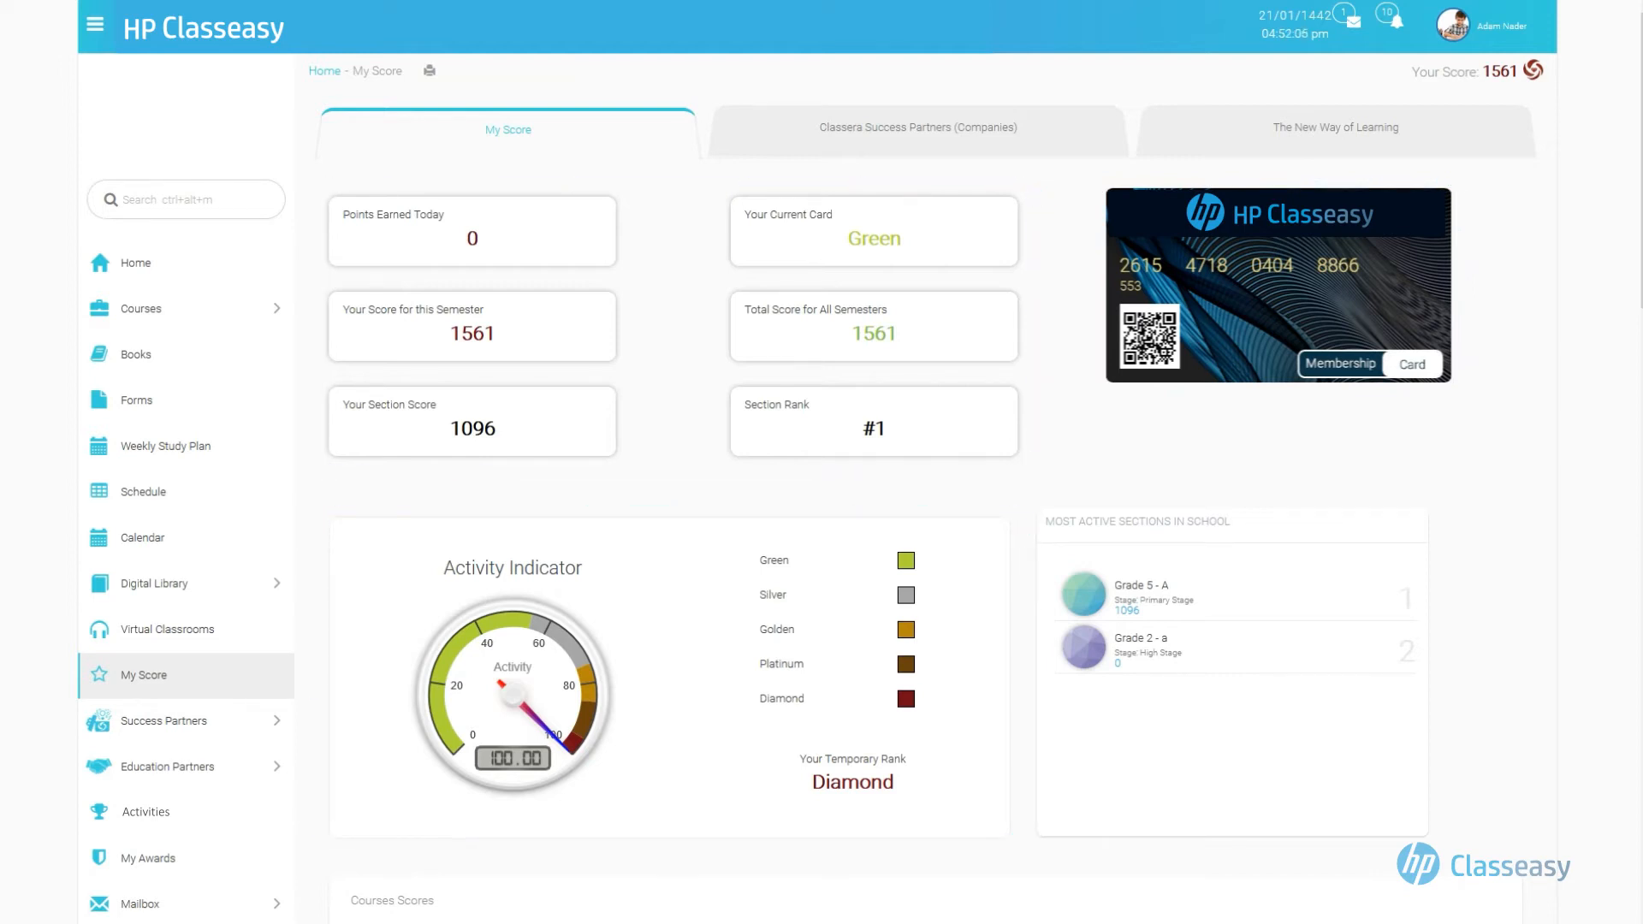
{"action": "scroll", "scroll_direction": "down", "scroll_amount": 3}
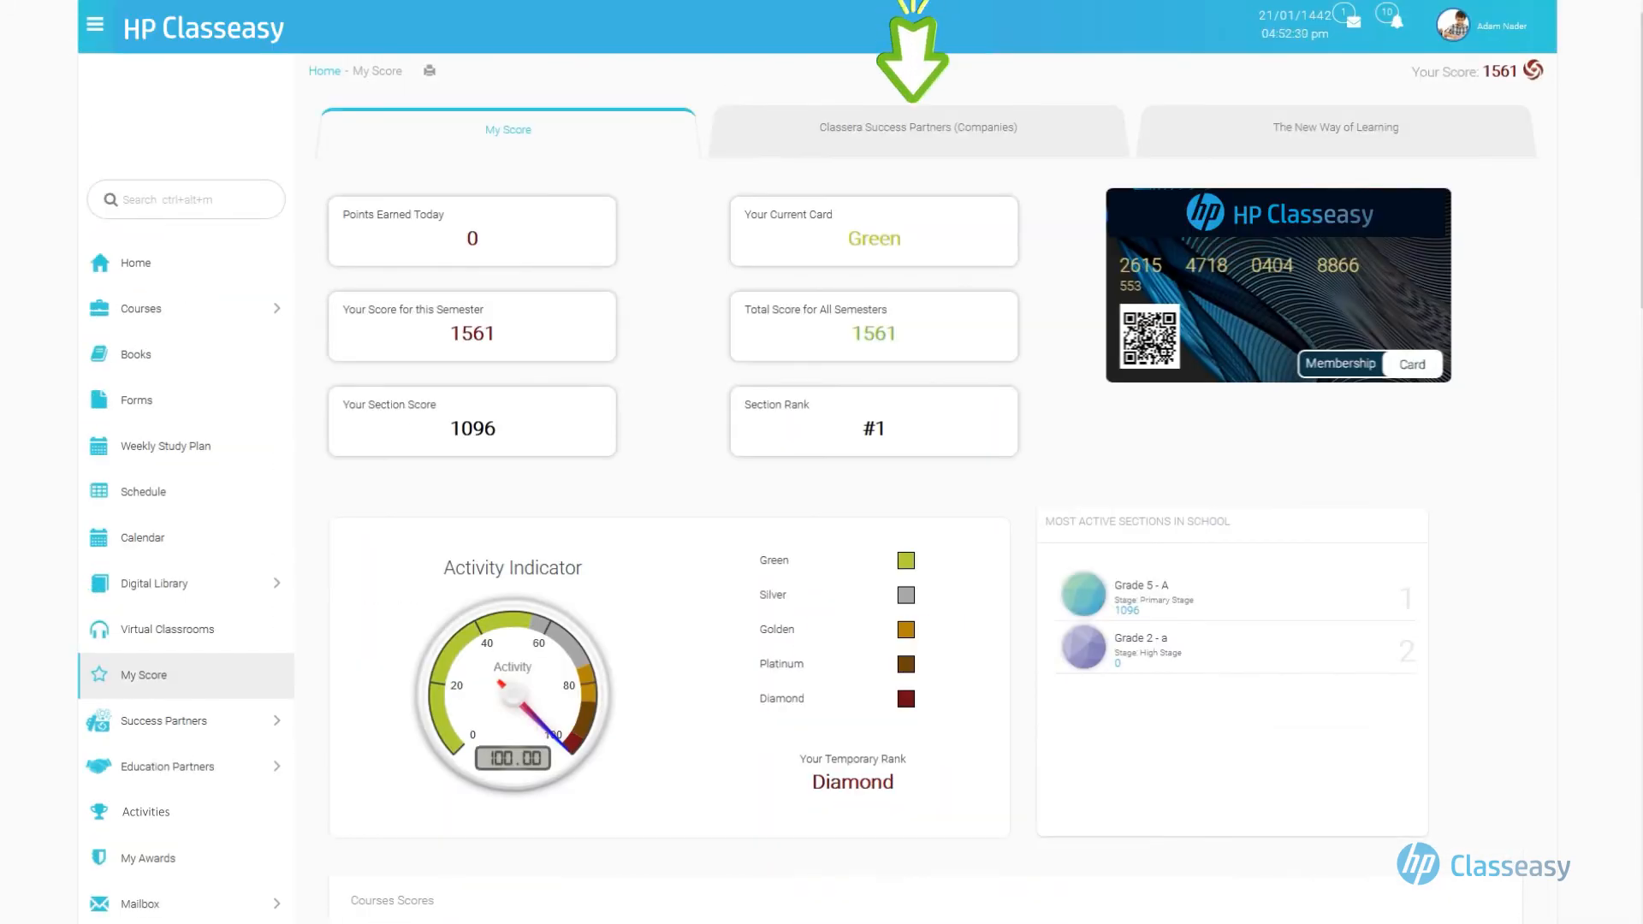
{"action": "left_click", "coordinate": [917, 128]}
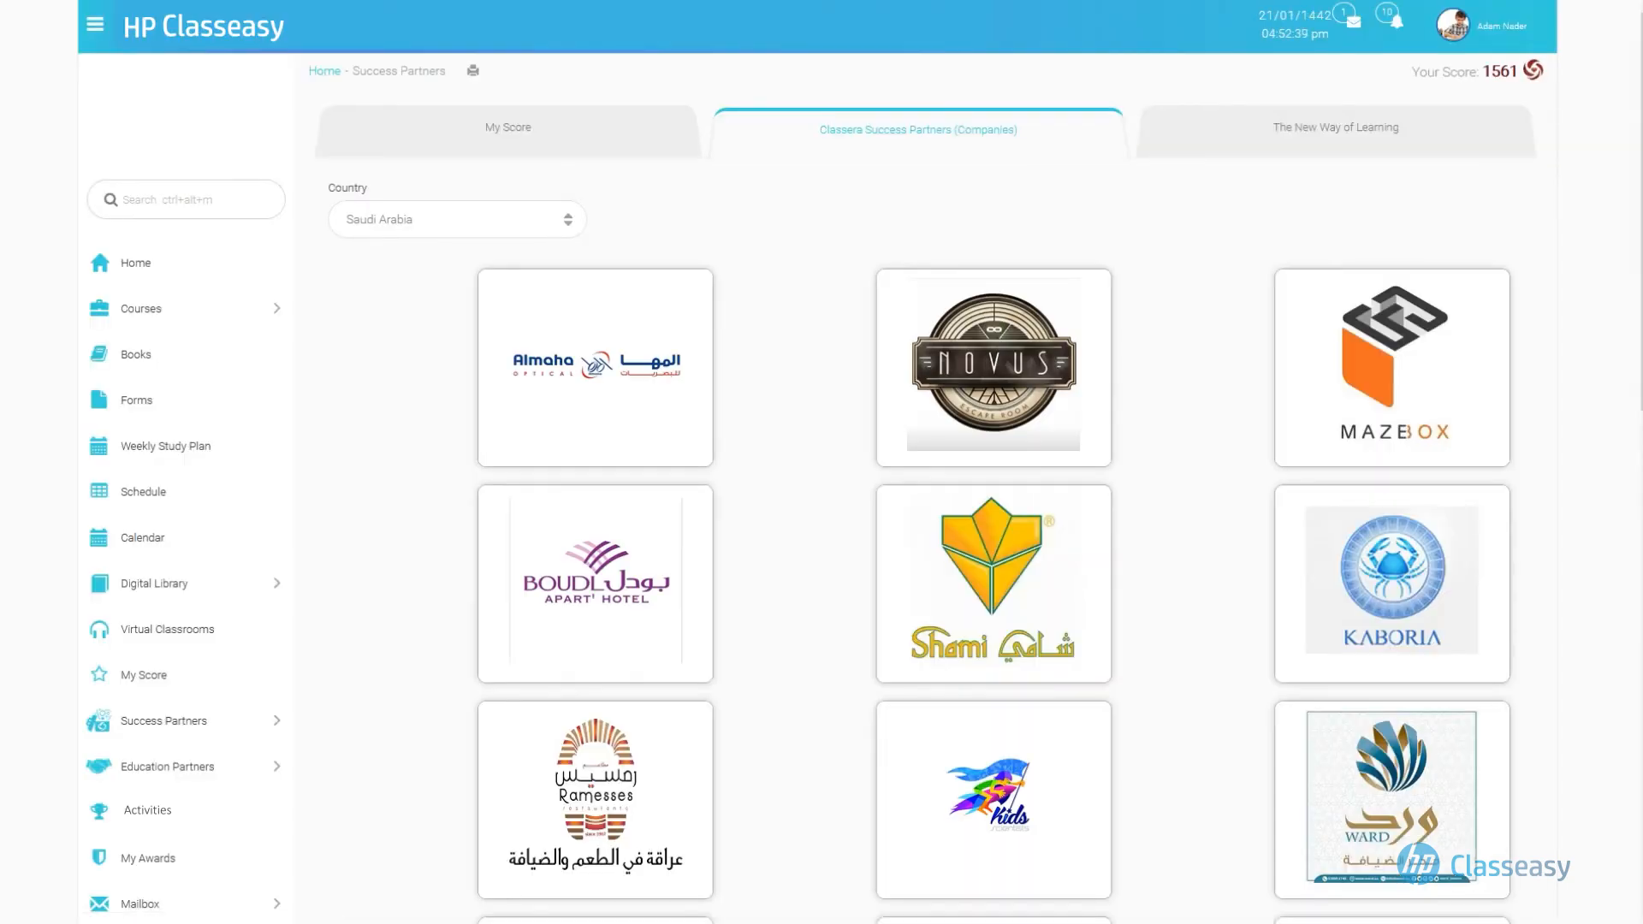
{"action": "scroll", "scroll_direction": "down", "scroll_amount": 3}
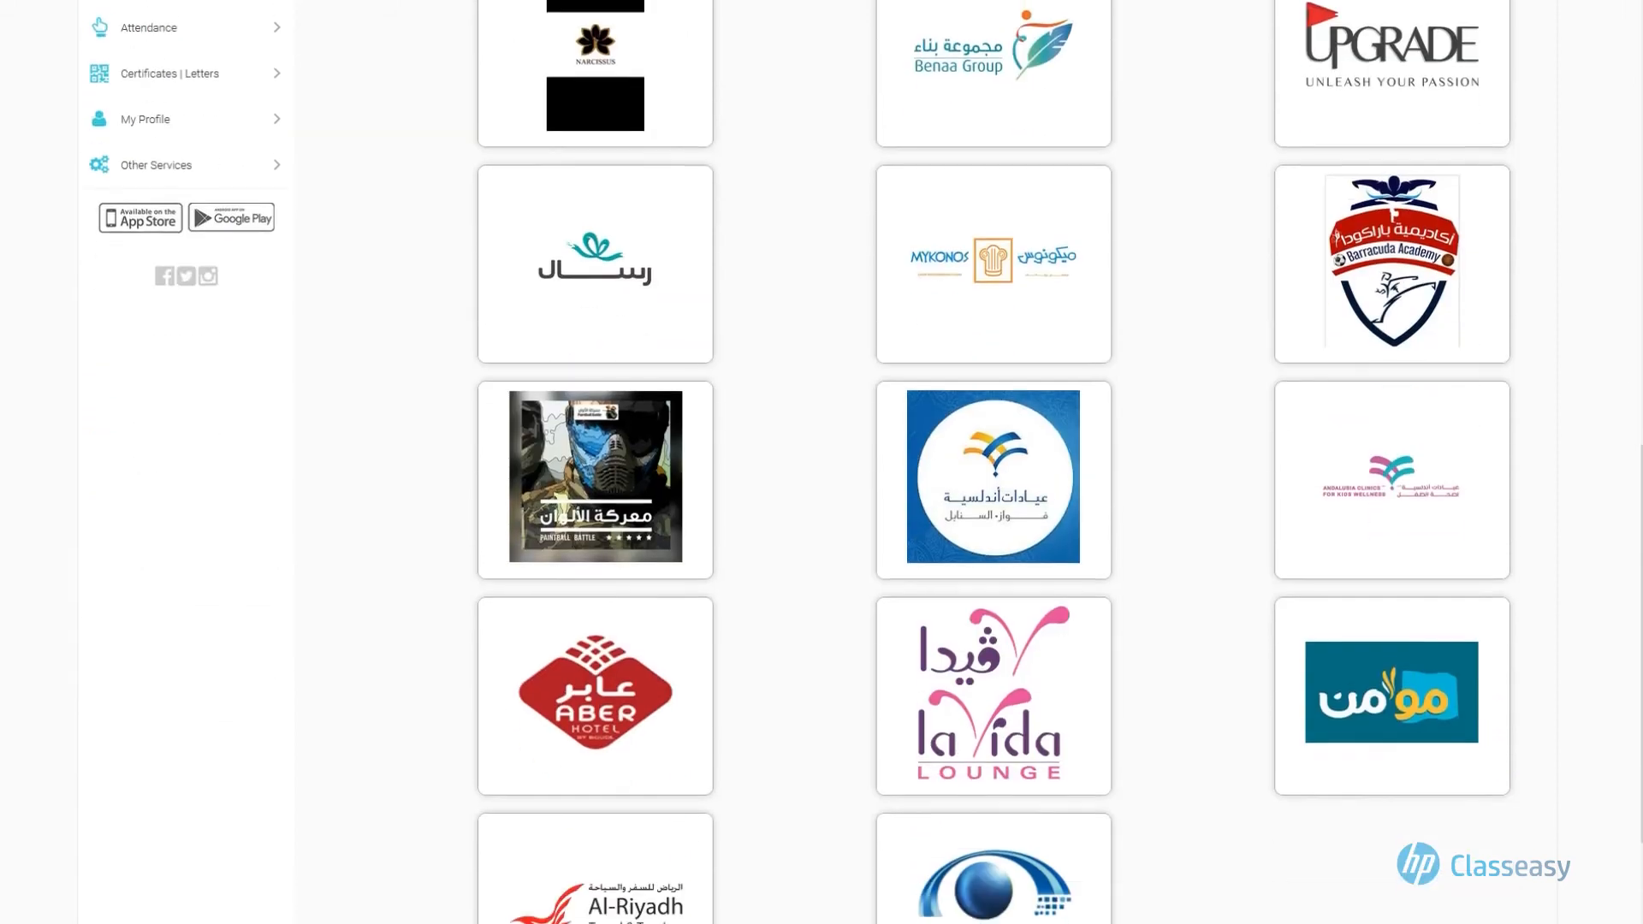
{"action": "scroll", "scroll_direction": "down", "scroll_amount": 3}
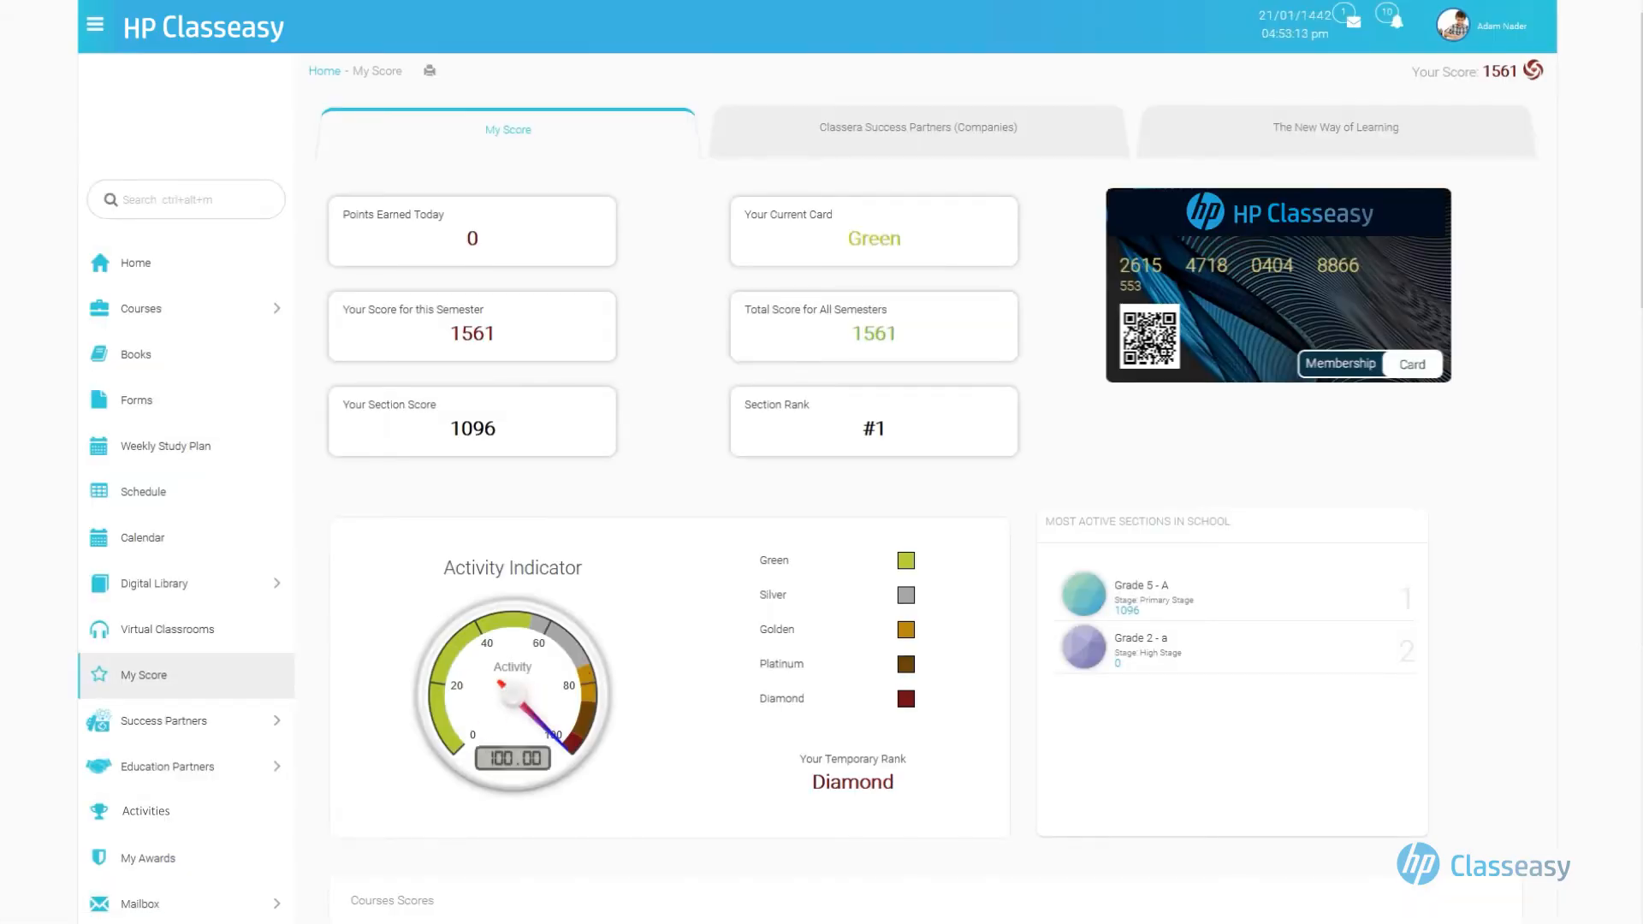
{"action": "scroll", "scroll_direction": "down", "scroll_amount": 3}
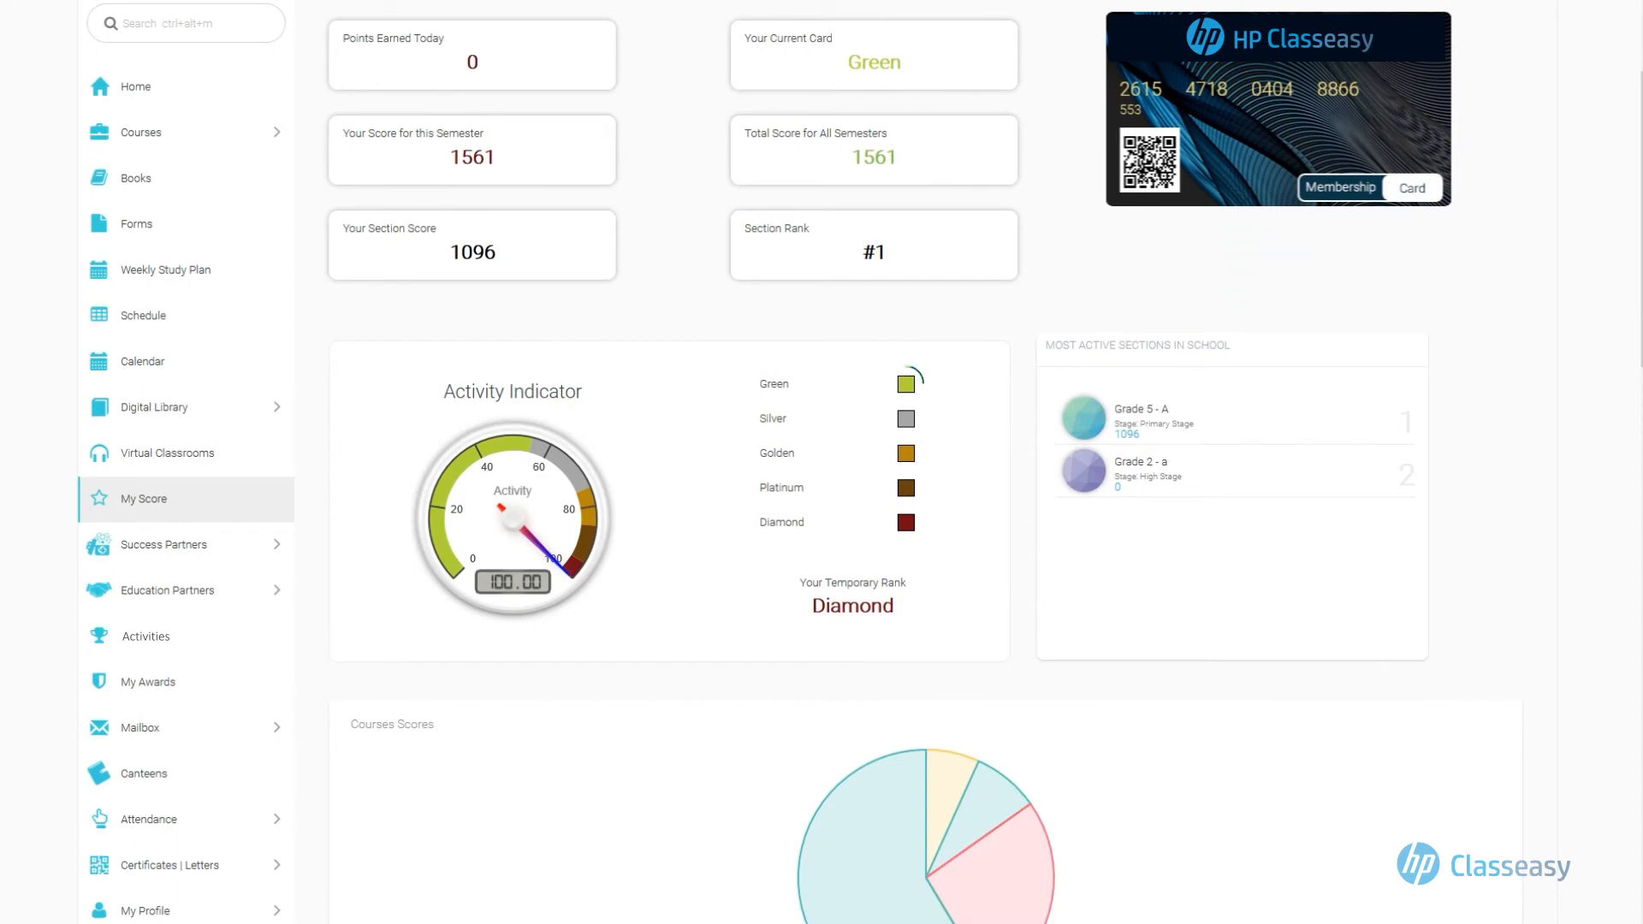
{"action": "left_click", "coordinate": [904, 384]}
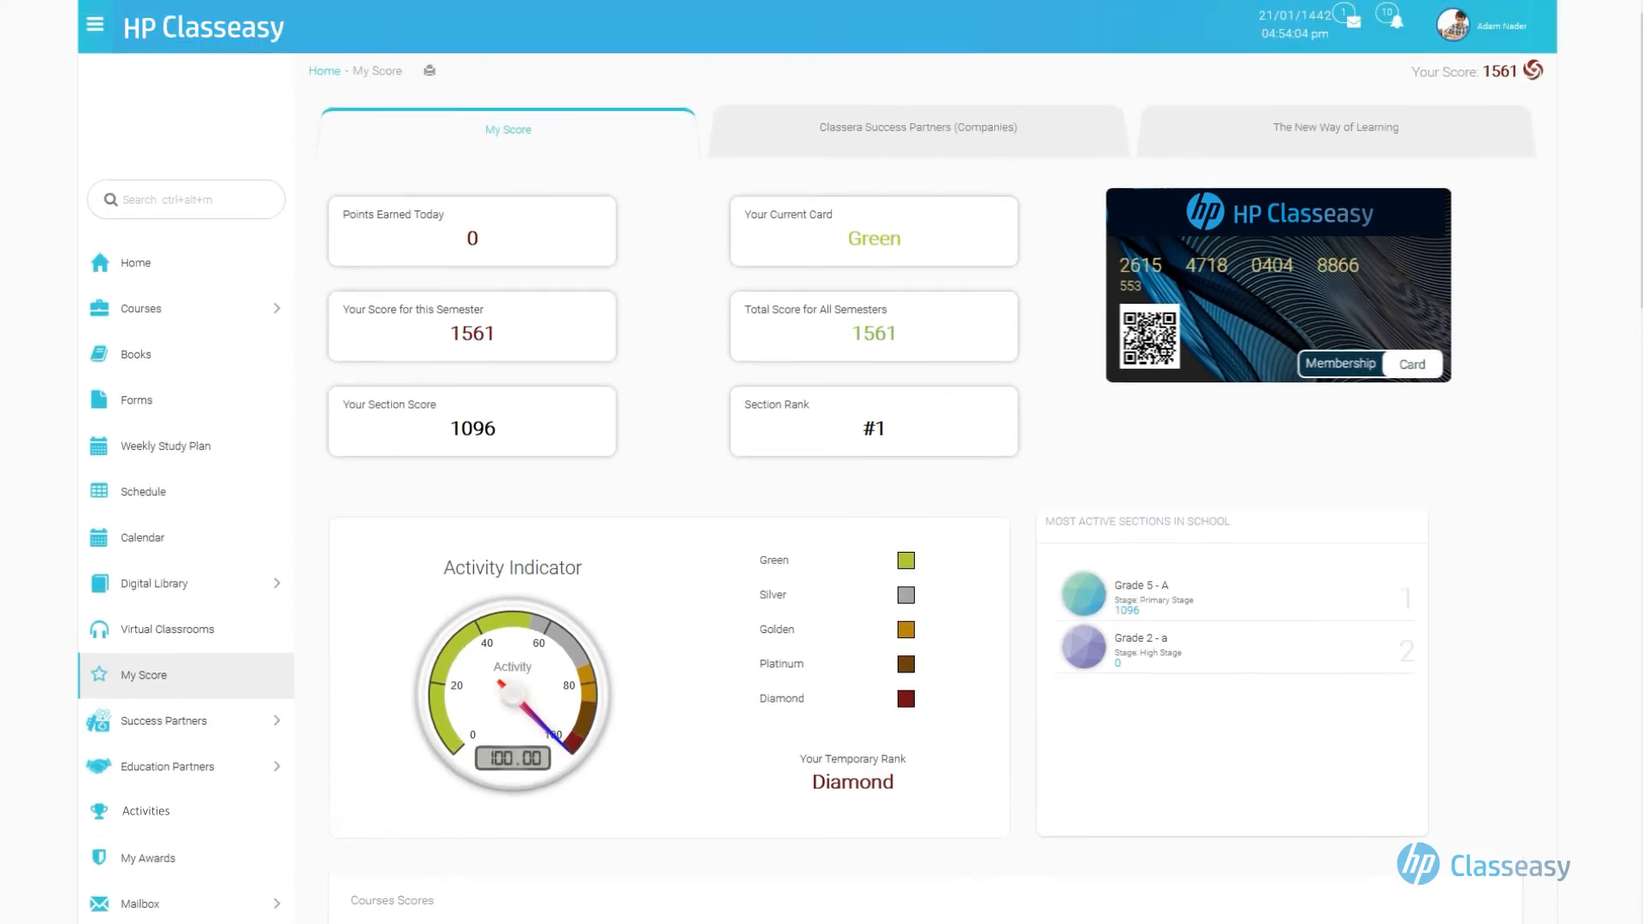
Show the Classera Success Partners (Companies) logos for Saudi Arabia and scroll through them
{"action": "left_click", "coordinate": [162, 721]}
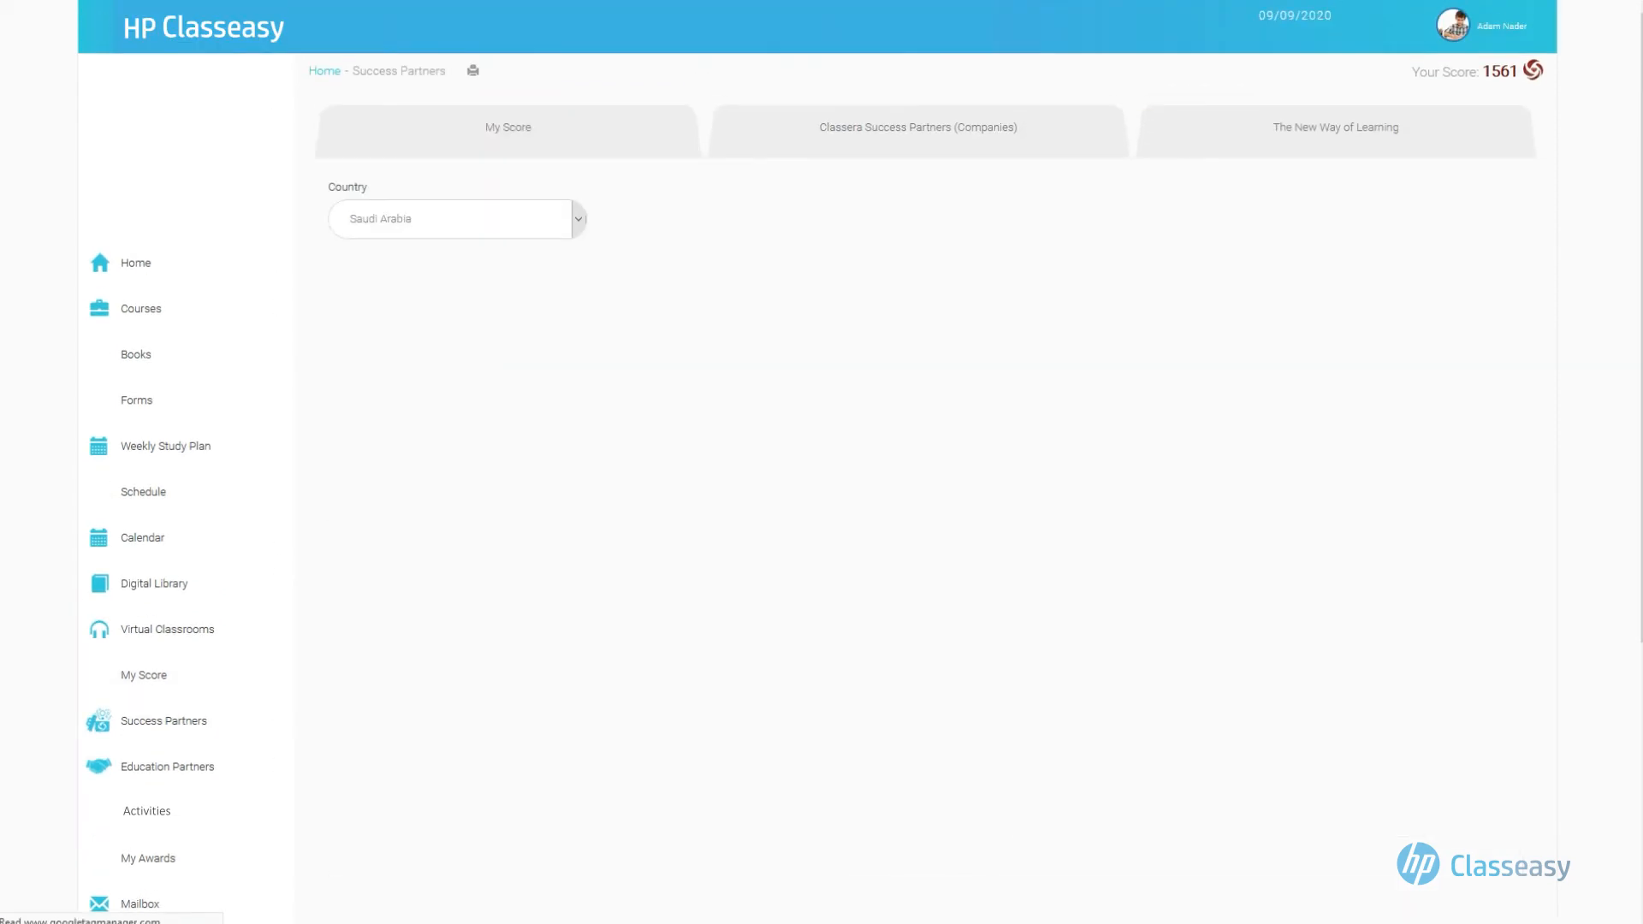
{"action": "left_click", "coordinate": [917, 127]}
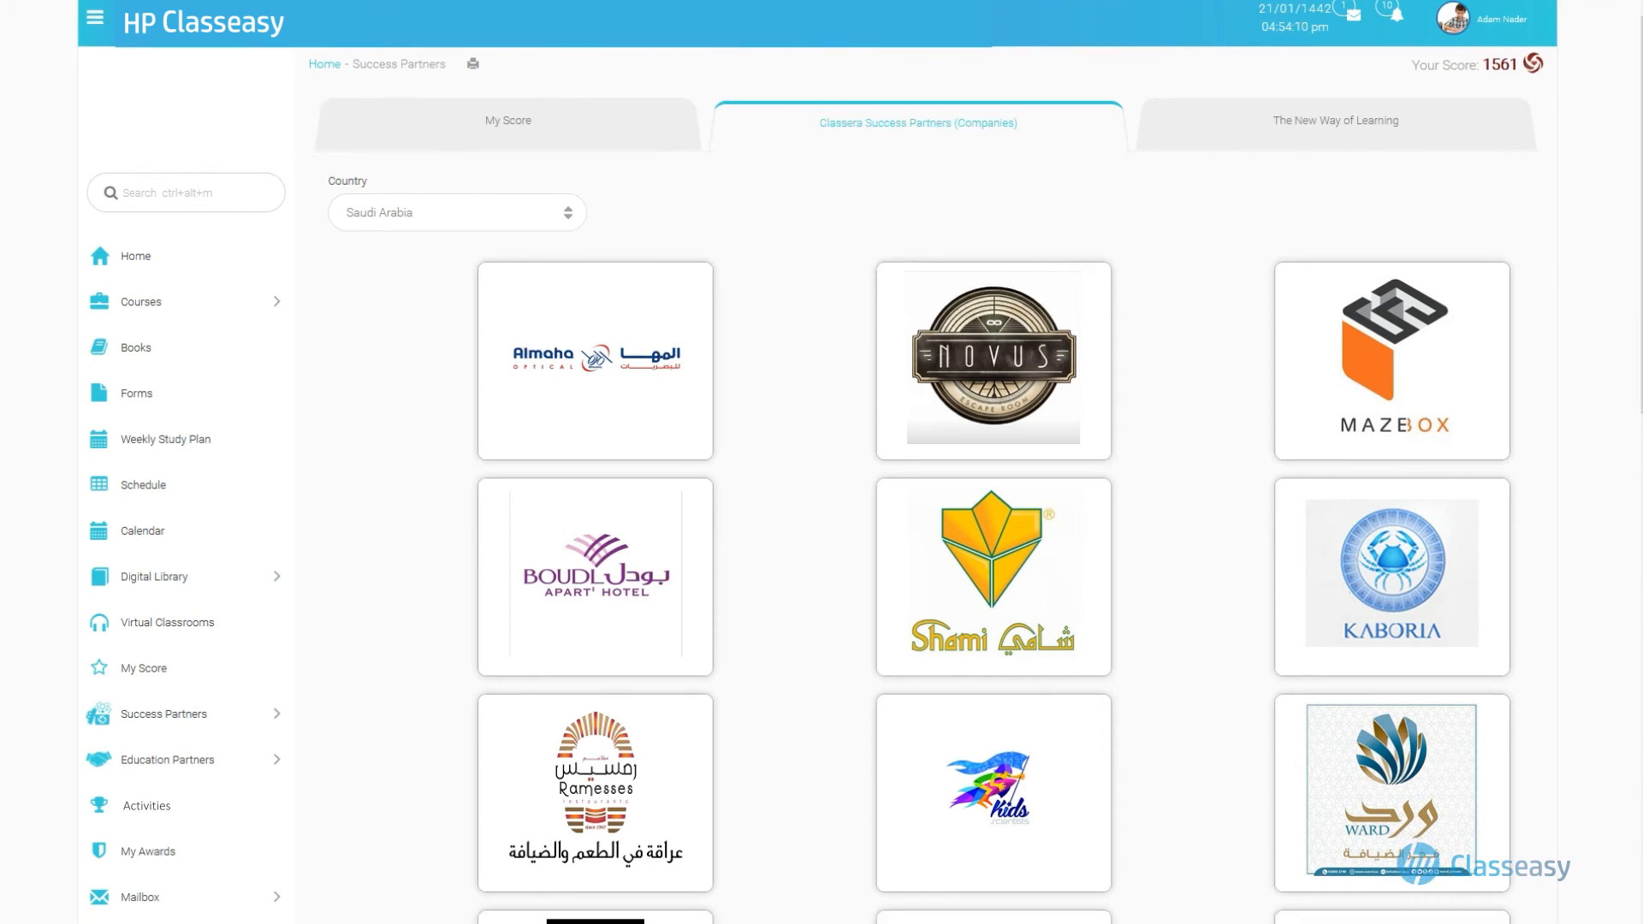
{"action": "scroll", "scroll_direction": "down", "scroll_amount": 3}
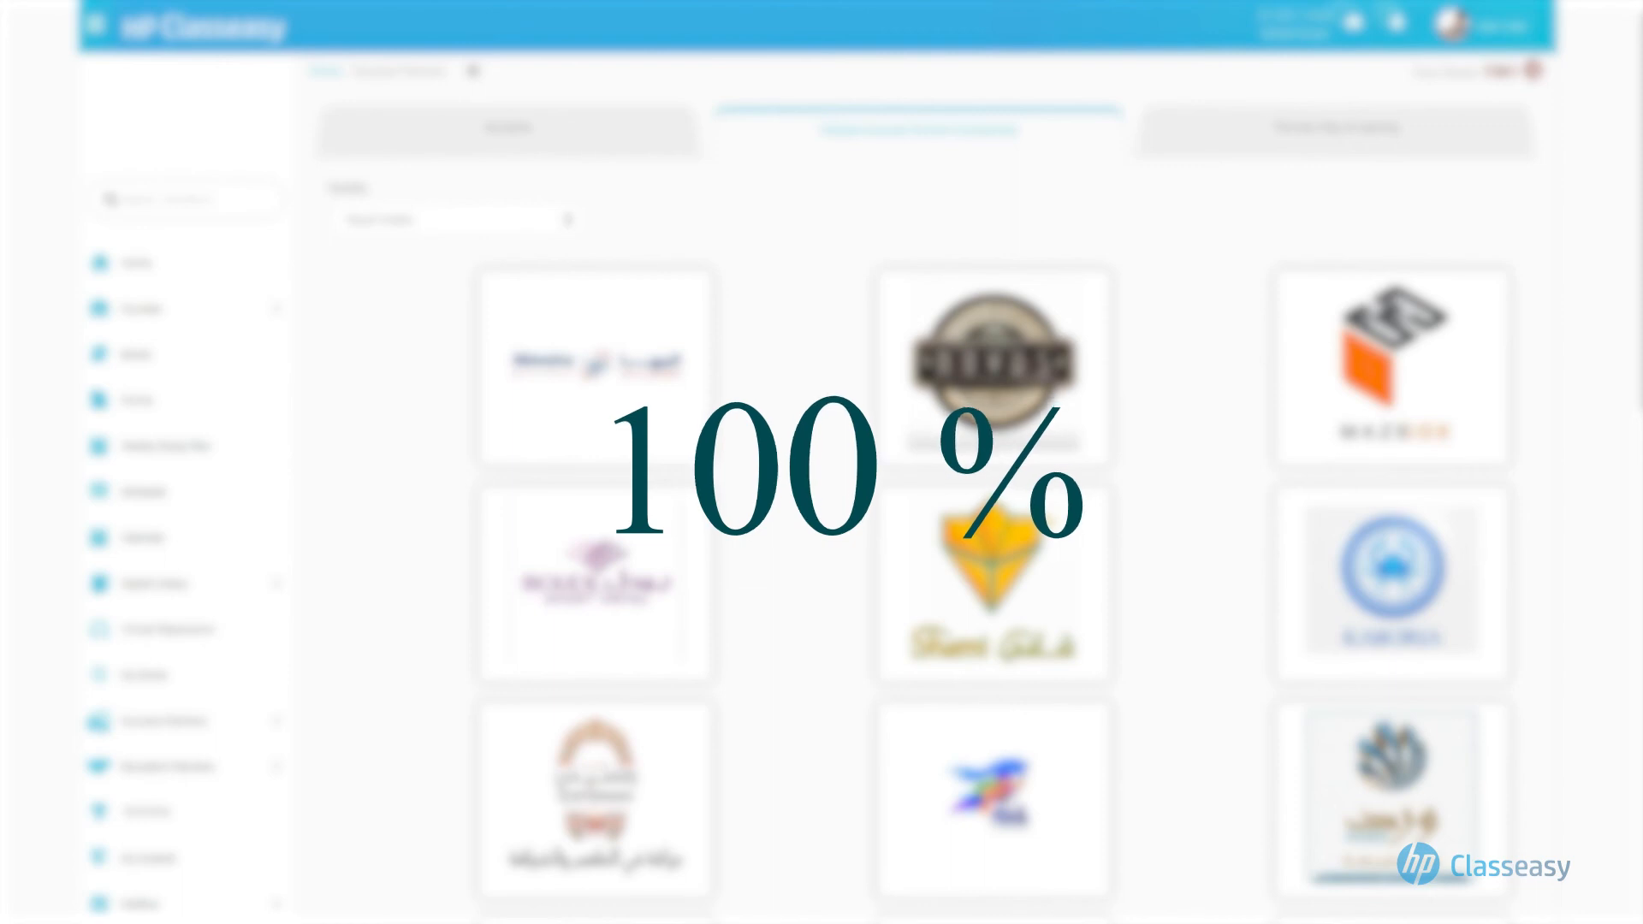
Show The New Way of Learning scoring factors and scroll to the Weights & Limits points table
{"action": "left_click", "coordinate": [1335, 129]}
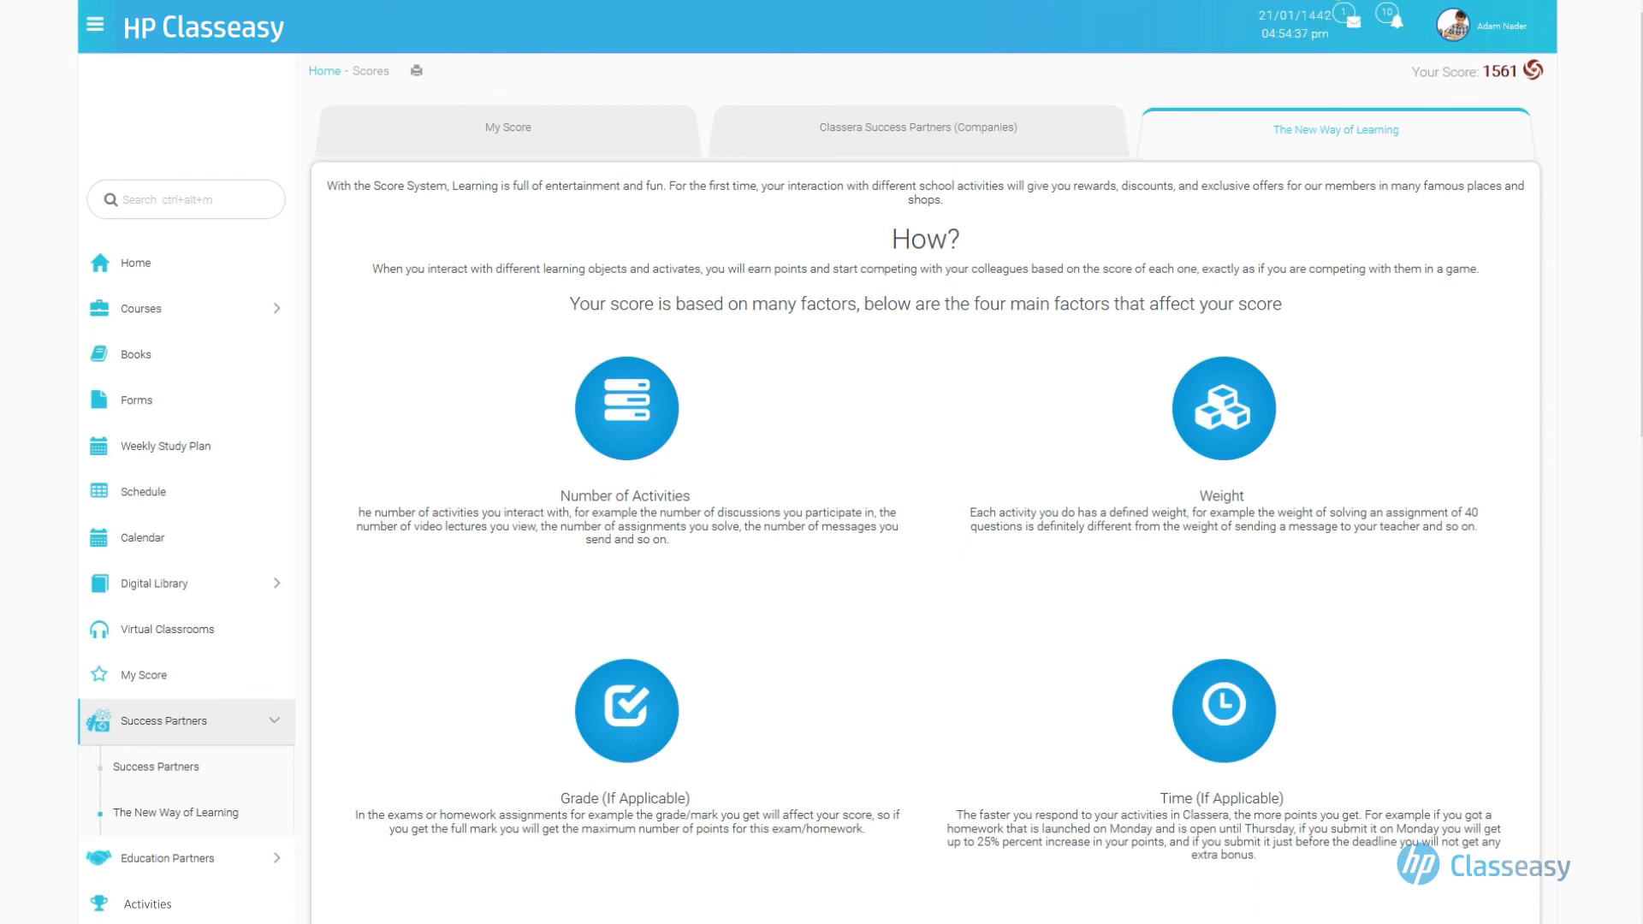
{"action": "scroll", "scroll_direction": "down", "scroll_amount": 3}
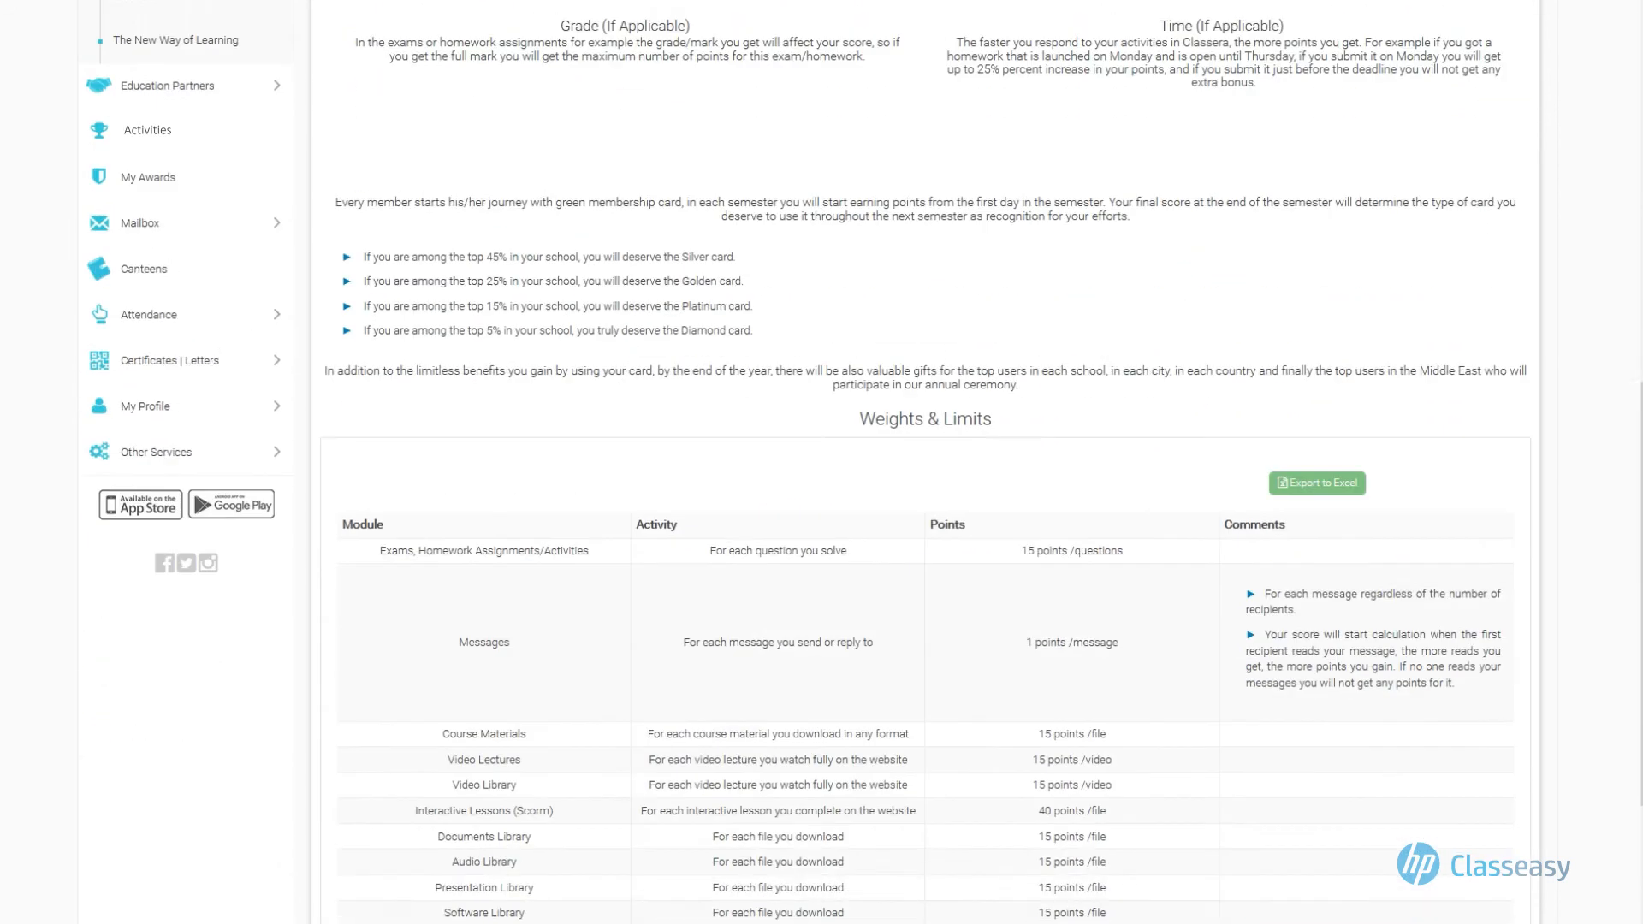
{"action": "scroll", "scroll_direction": "down", "scroll_amount": 3}
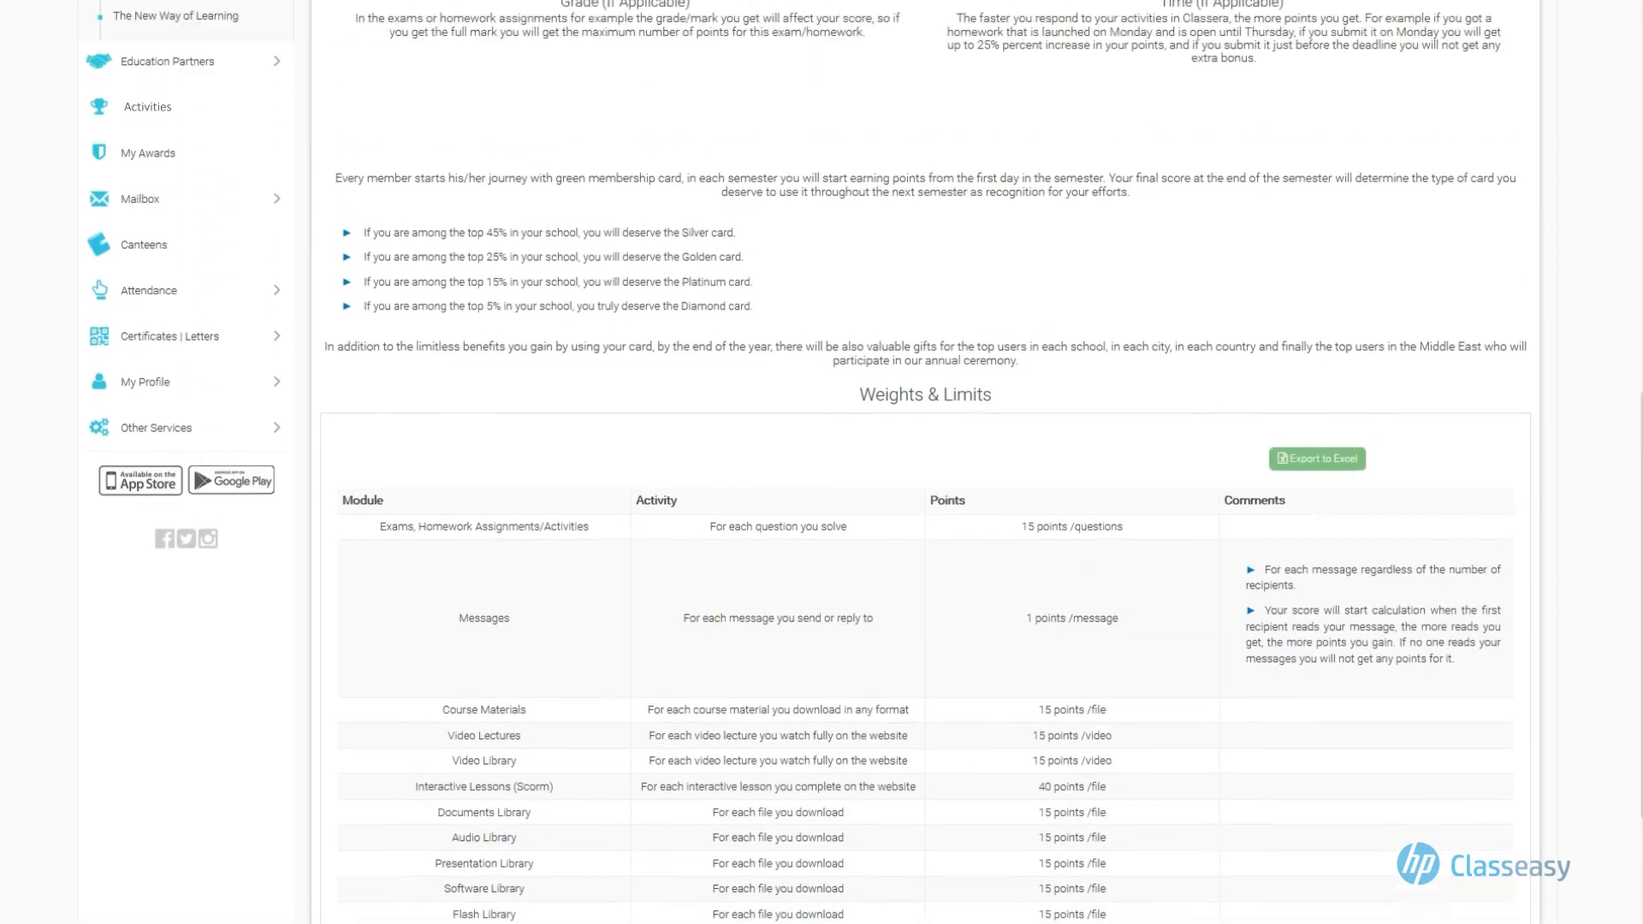